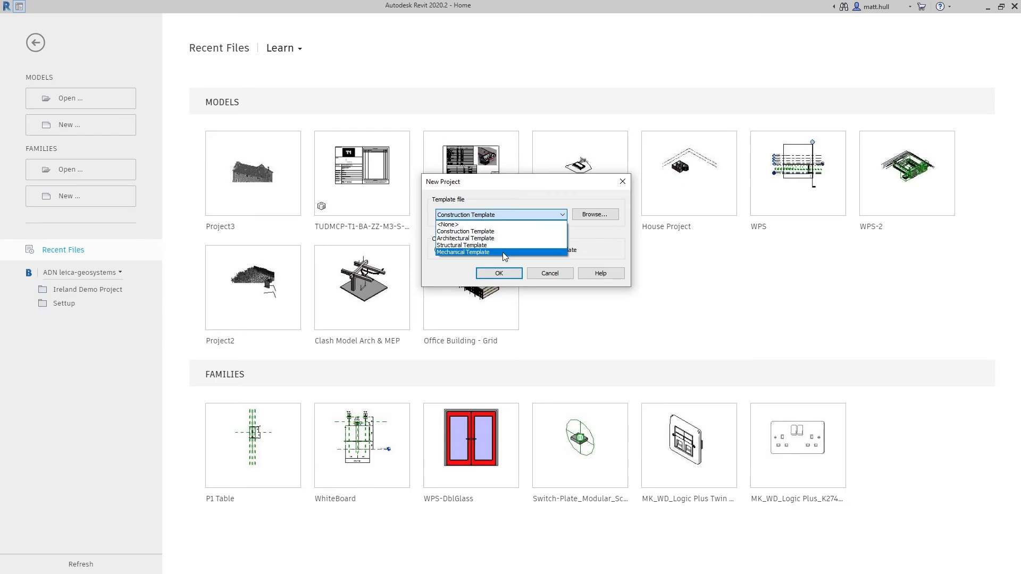
Create a new project from the Mechanical Template
left_click(498, 273)
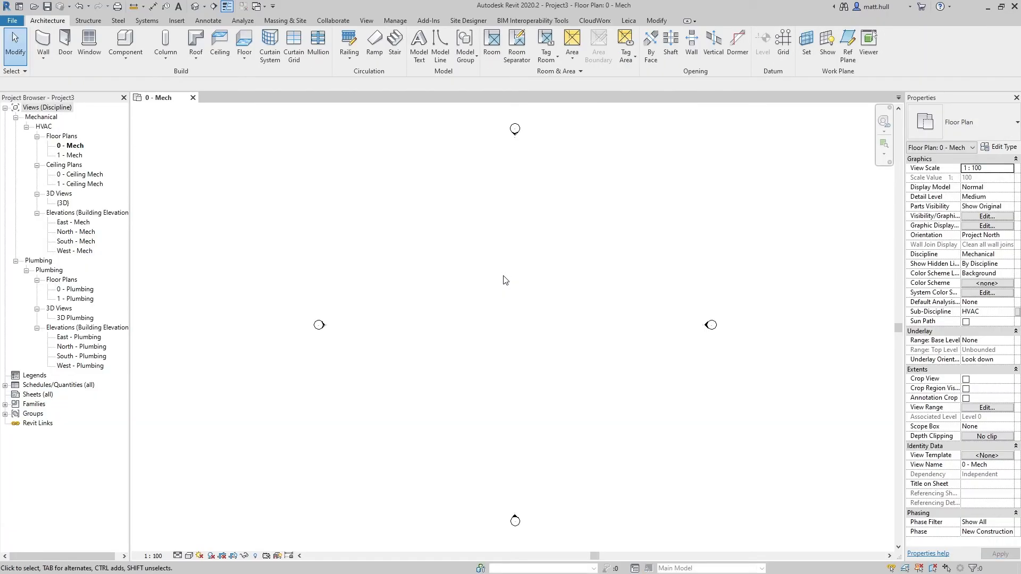
Load the plant's LGS point cloud through CloudWorx Open LGS, keeping default coordinate settings
left_click(593, 21)
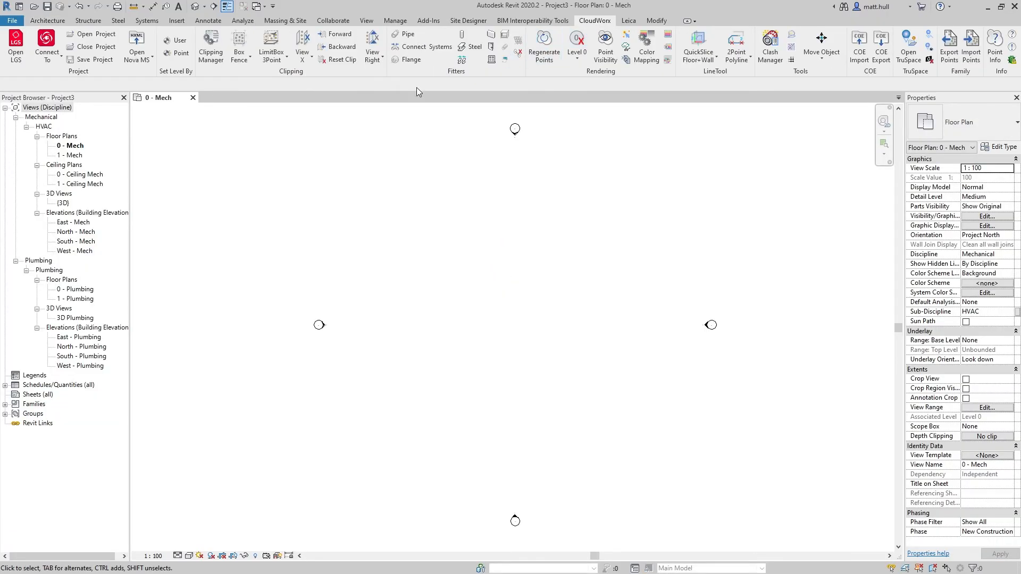
left_click(15, 47)
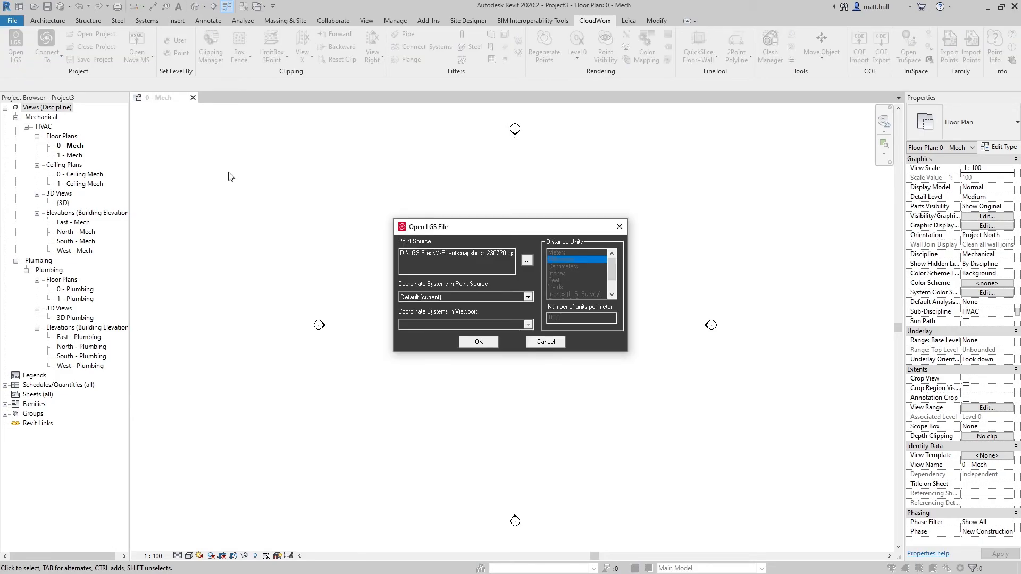
left_click(478, 342)
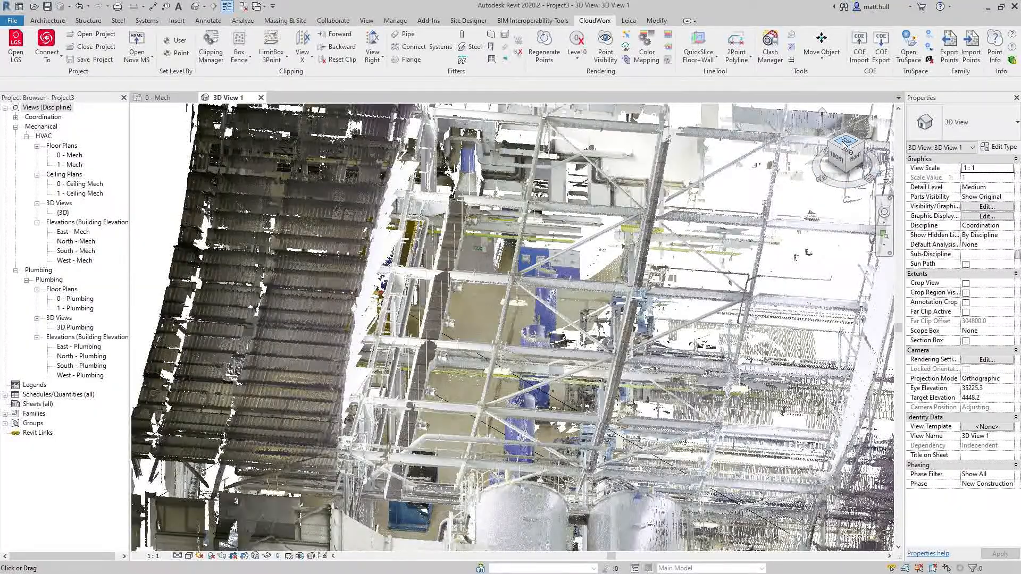
Clip the scan from the TOP view with a polygonal fence around the ducts, then orbit
left_click(845, 151)
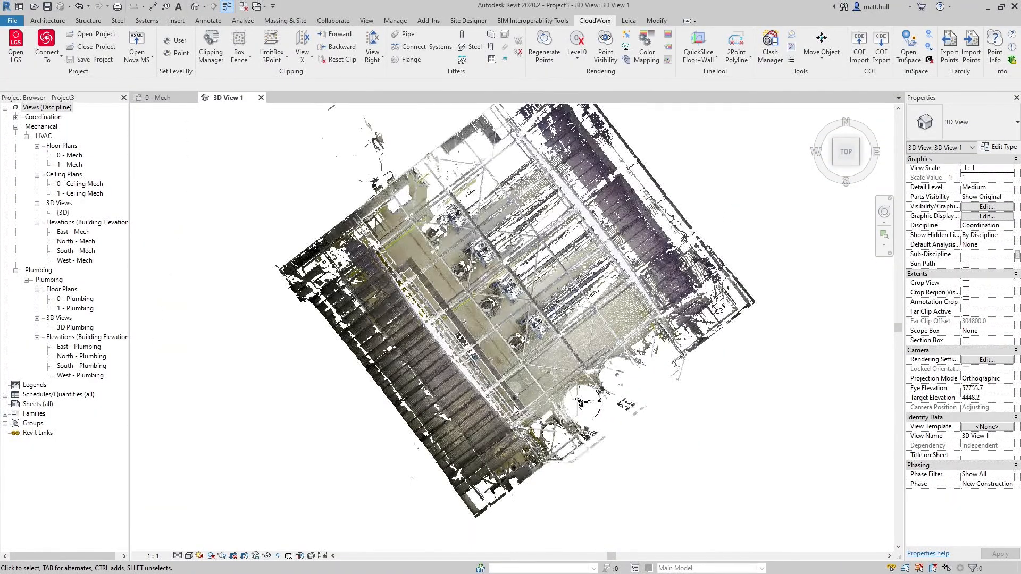
left_click(238, 47)
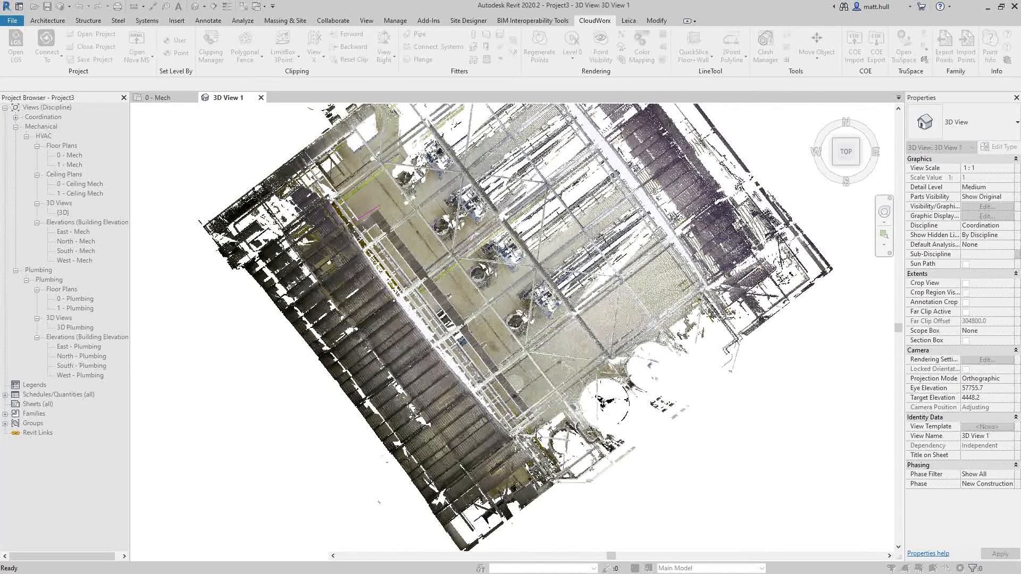
left_click(540, 436)
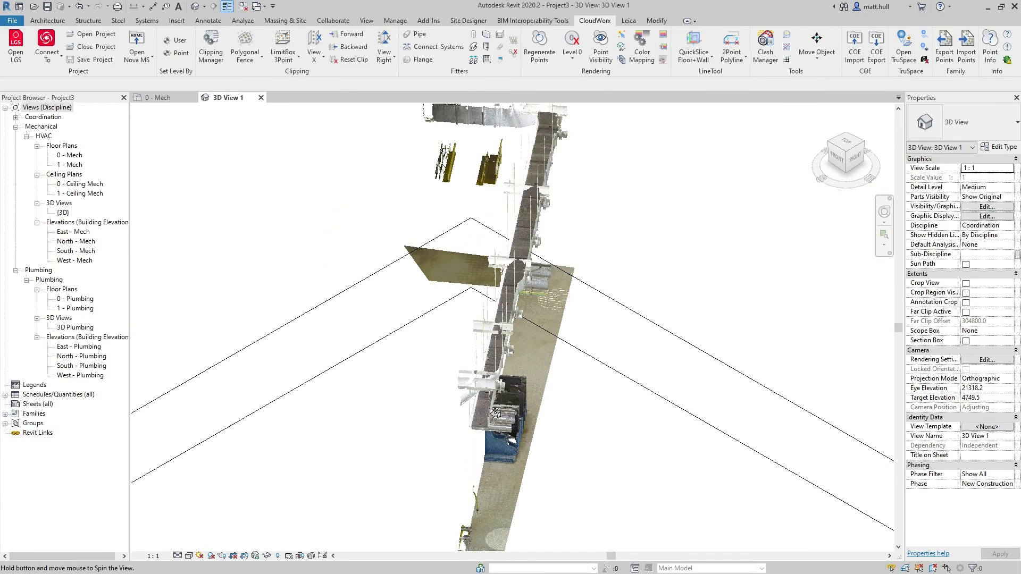
left_click_drag(495, 410, 554, 364)
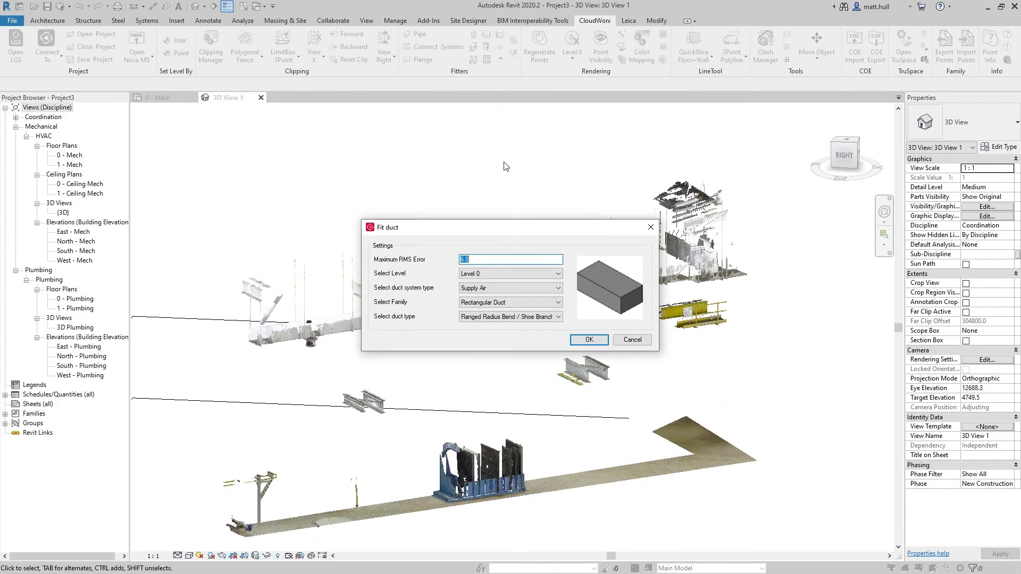
Set Maximum RMS Error to 6.0 for Level 0 Supply Air rectangular duct fitting
left_click_drag(507, 227, 481, 130)
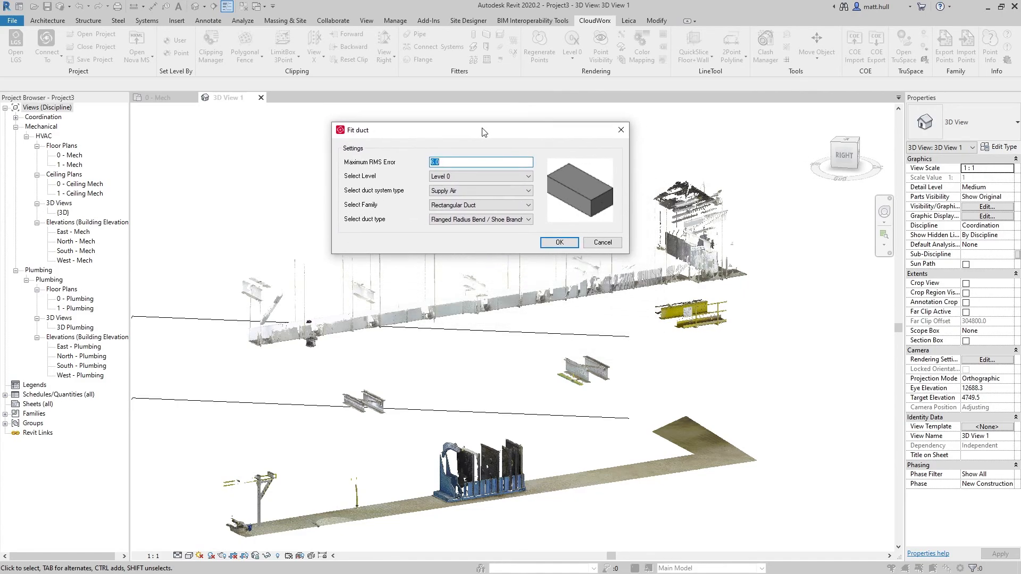
left_click(480, 176)
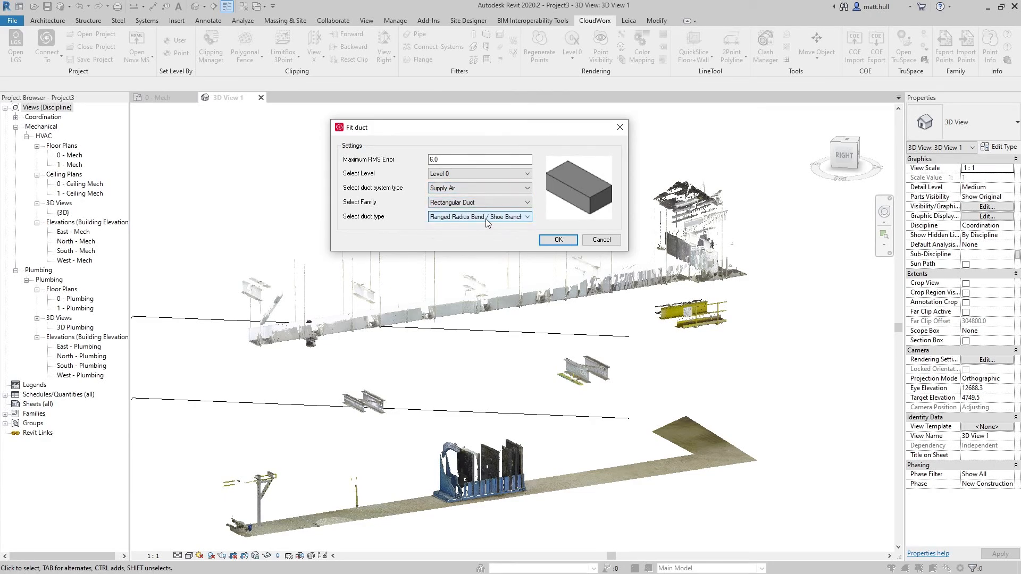
left_click(556, 240)
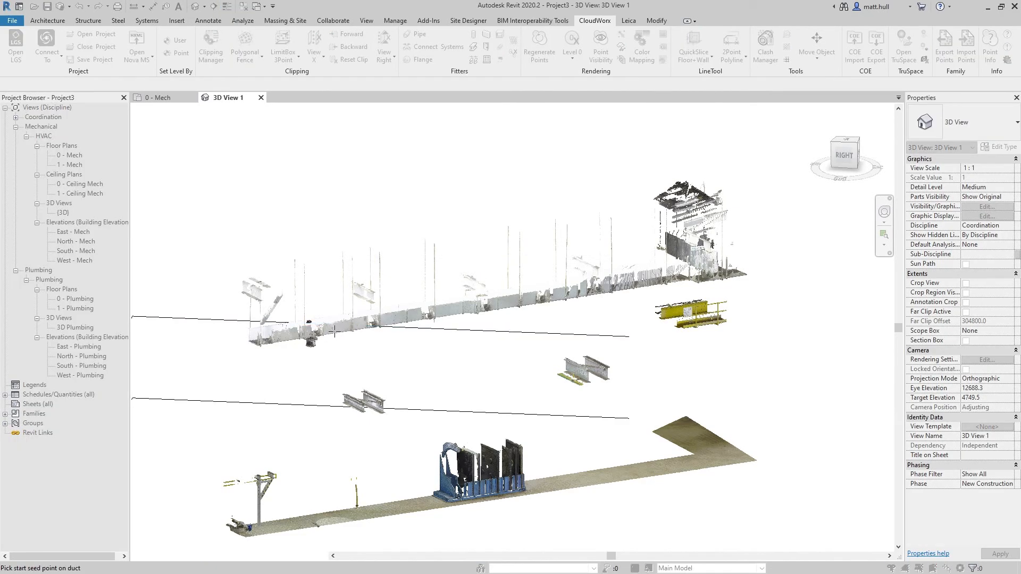
Pick the start seed point on the scanned duct run
left_click(332, 334)
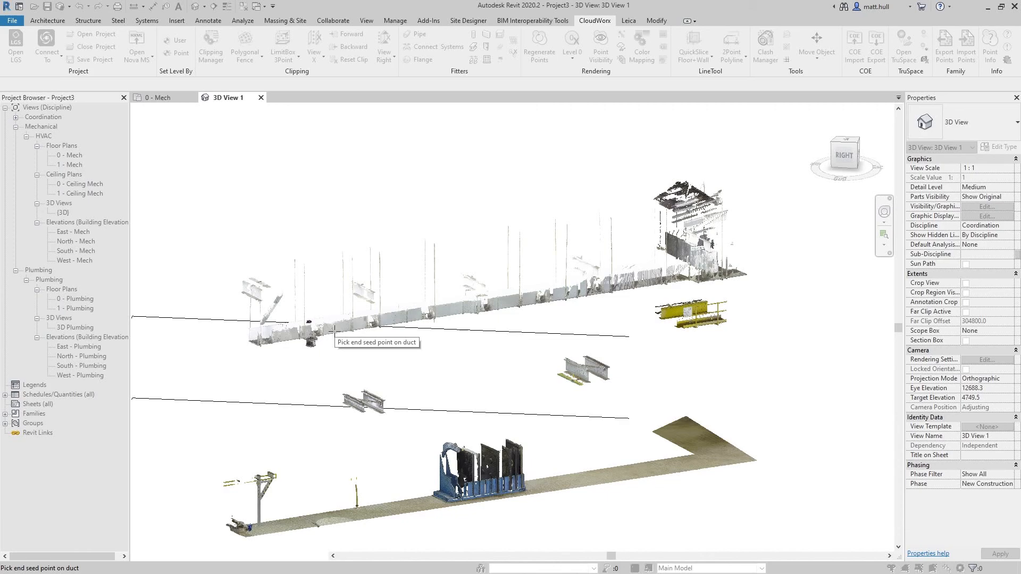
mouse_move(454, 306)
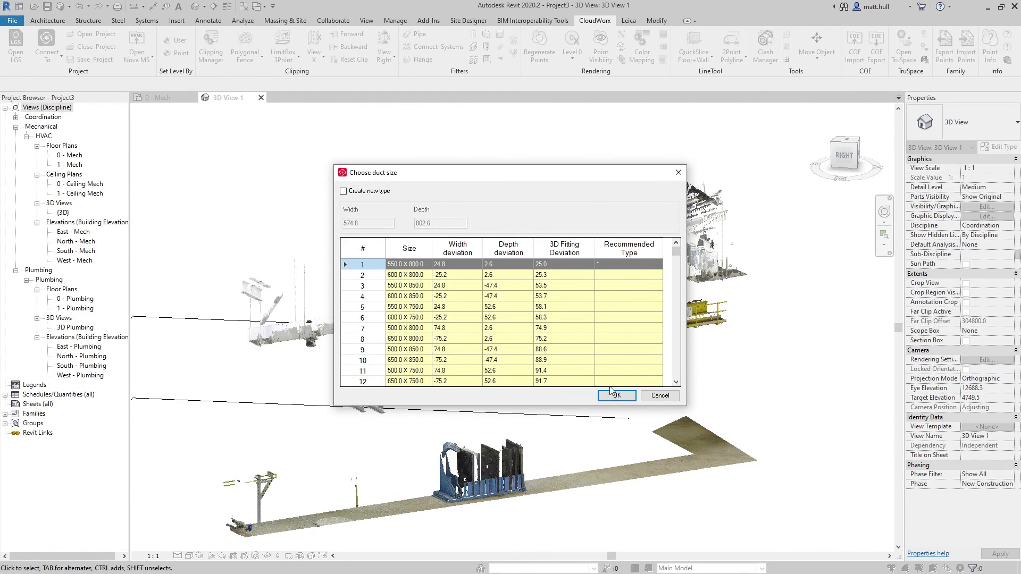
Accept the top-ranked duct sizes 550.0 X 800.0 and 600.0 X 1000.0
left_click(615, 395)
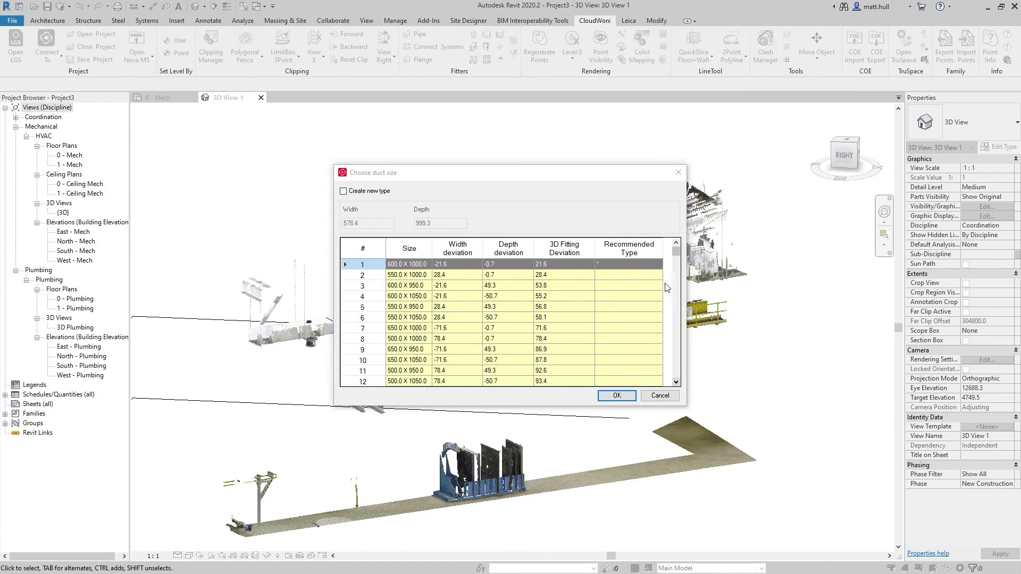
left_click(615, 395)
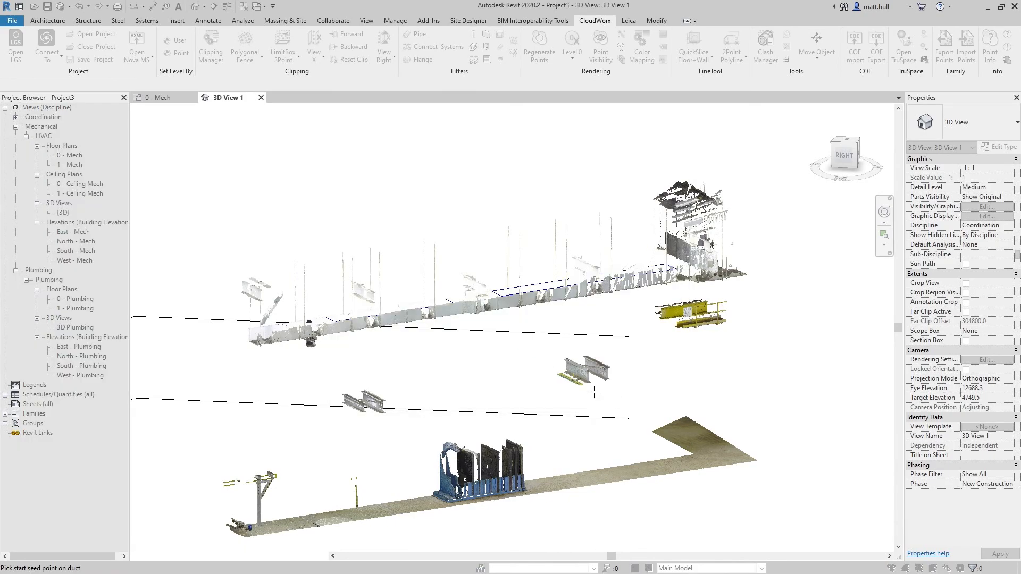